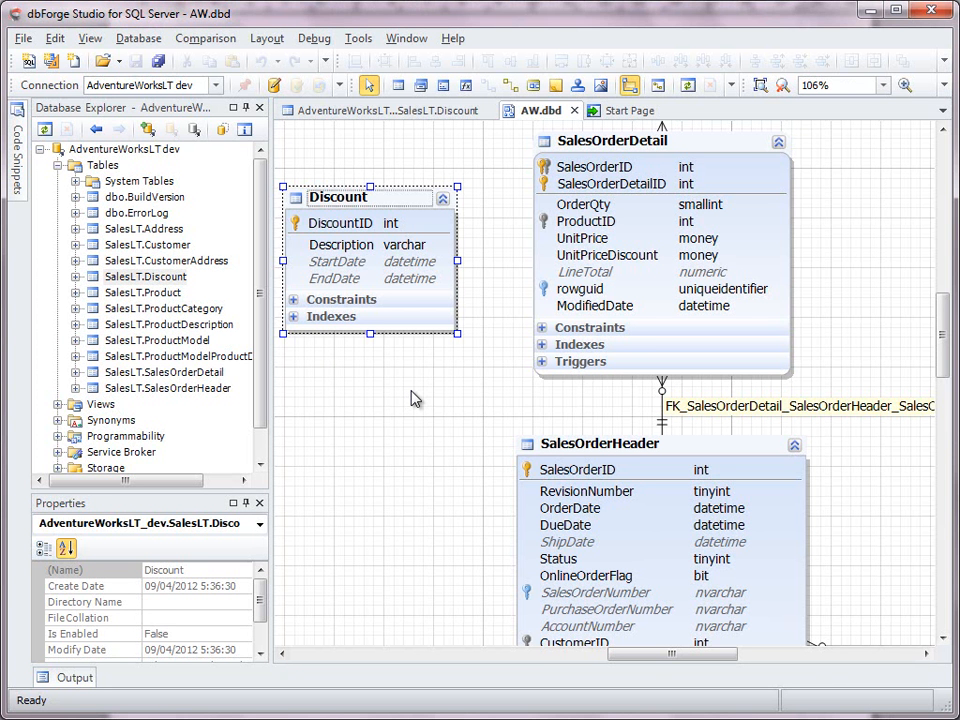
{"action": "mouse_move", "coordinate": [408, 390]}
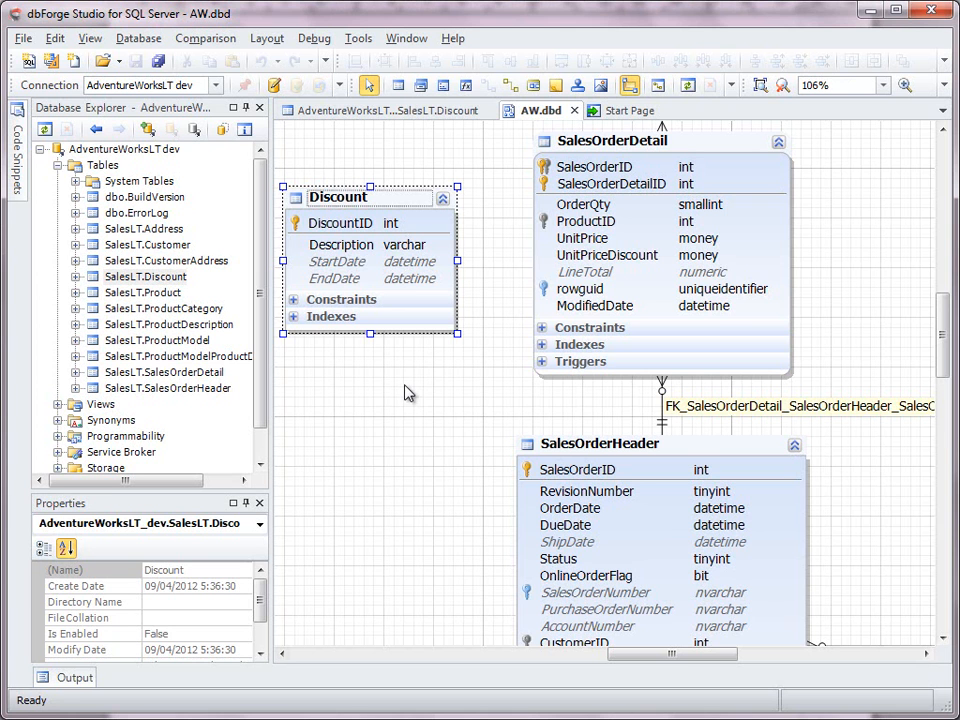
{"action": "mouse_move", "coordinate": [148, 292]}
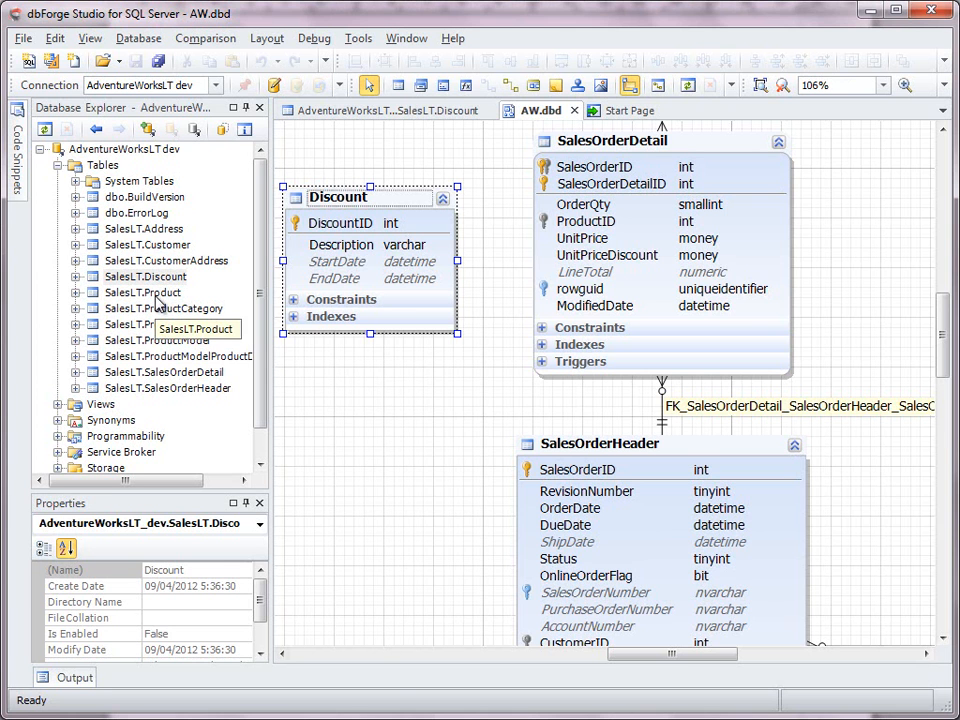
- Add a DiscountID INT column to SalesLT.Product's CREATE TABLE script after ListPrice
{"action": "double_click", "coordinate": [148, 292]}
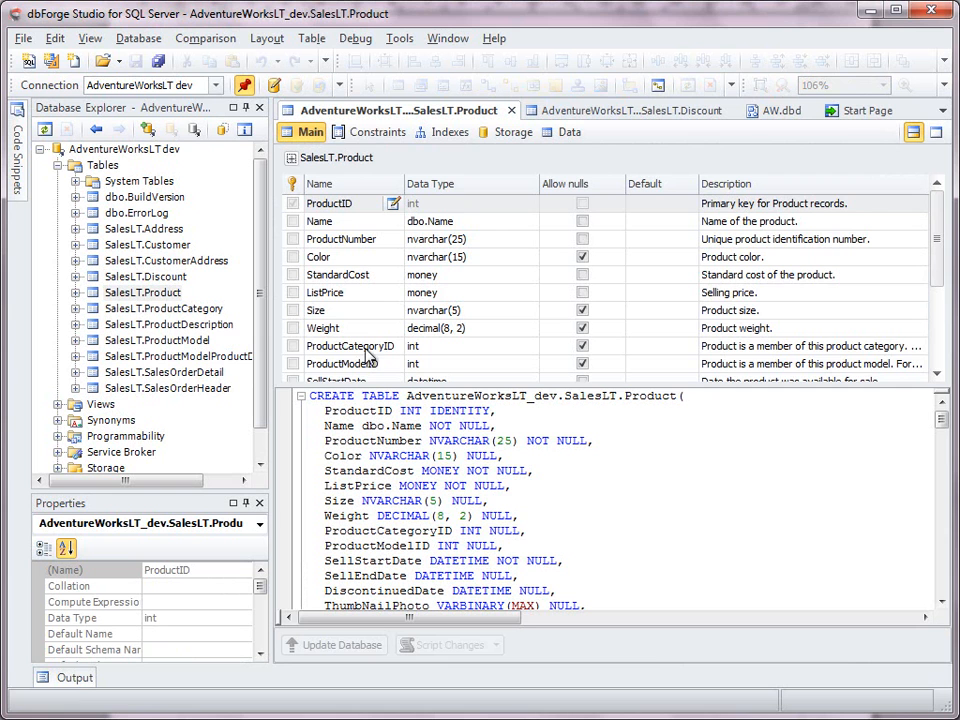
{"action": "mouse_move", "coordinate": [406, 362]}
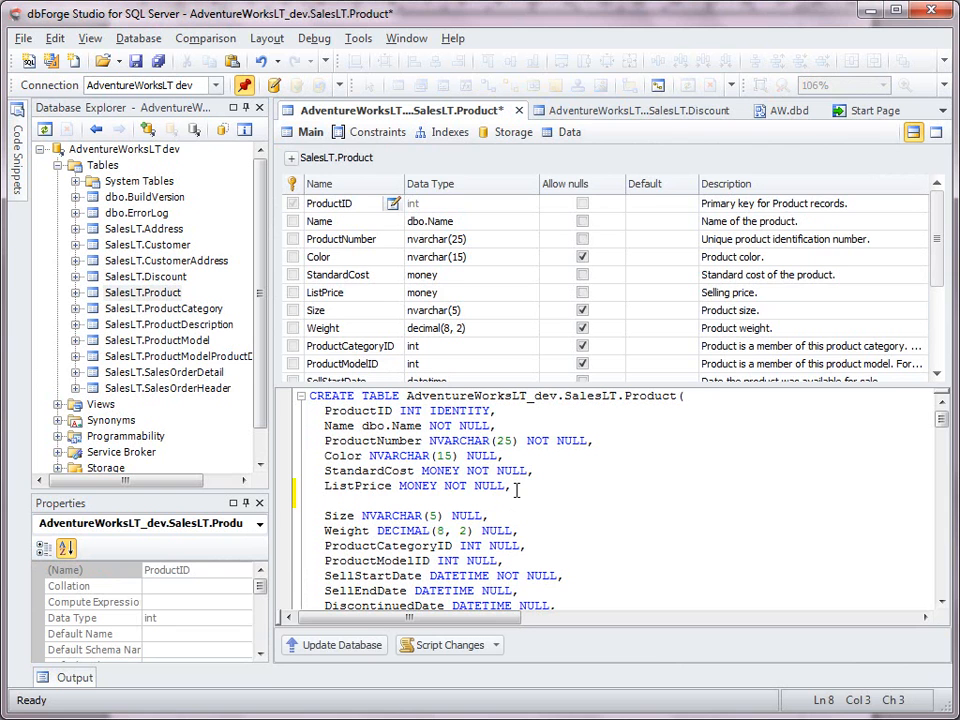
{"action": "type", "text": "DiscountID INT,"}
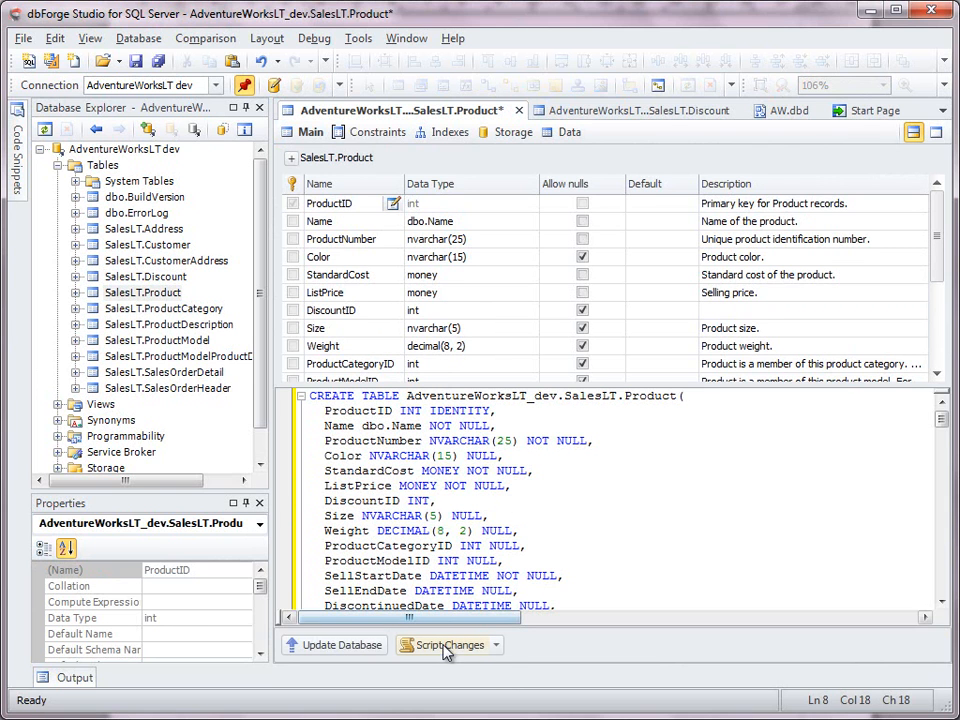
- Generate the change script for the pending Product table edits and scroll through its SQL
{"action": "left_click", "coordinate": [444, 644]}
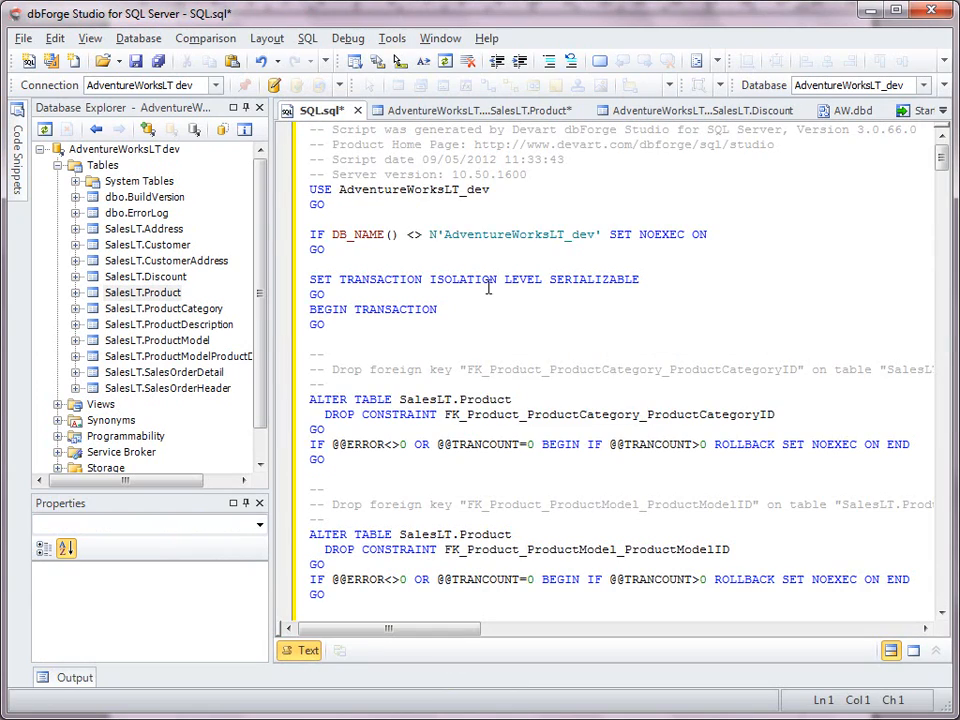
{"action": "scroll", "scroll_direction": "down", "scroll_amount": 3}
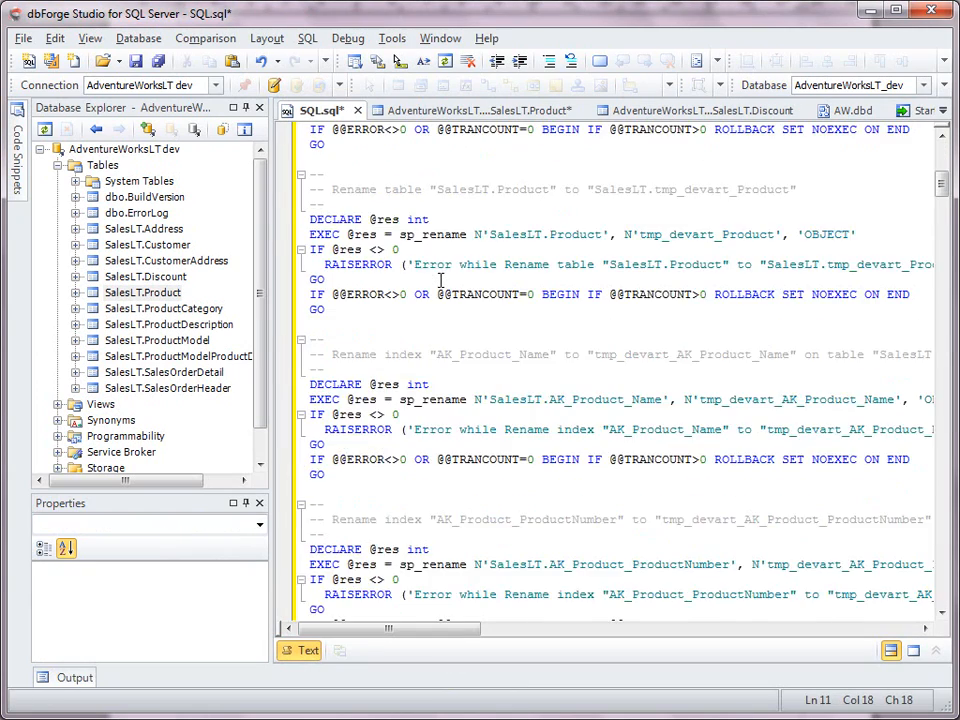
{"action": "scroll", "scroll_direction": "down", "scroll_amount": 3}
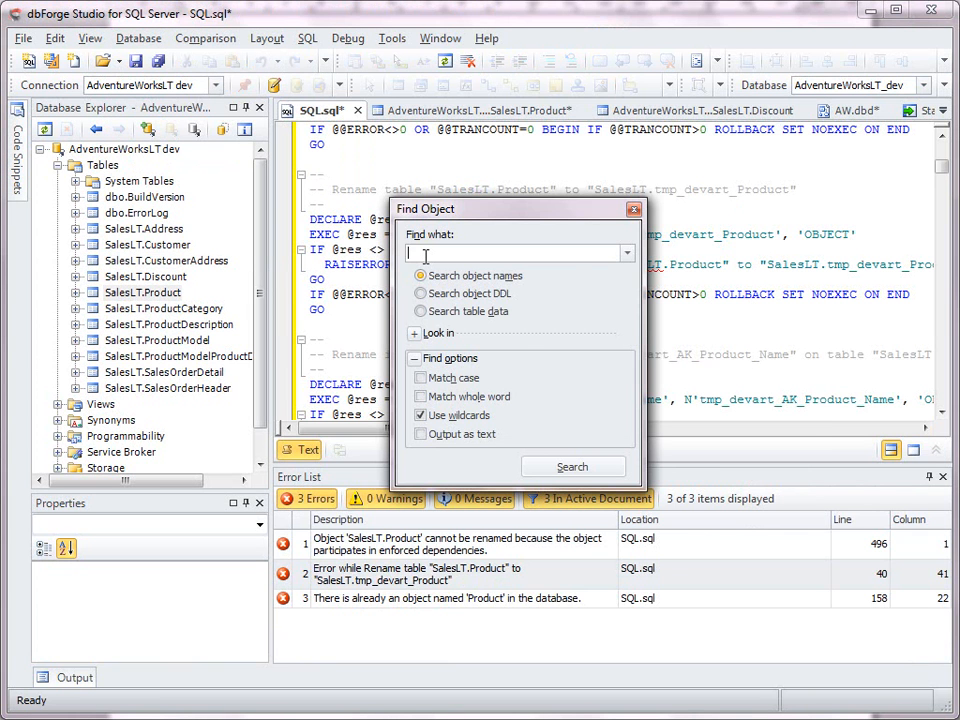
- Search object DDL for 'Product' to list everything referencing the Product table
{"action": "type", "text": "Product"}
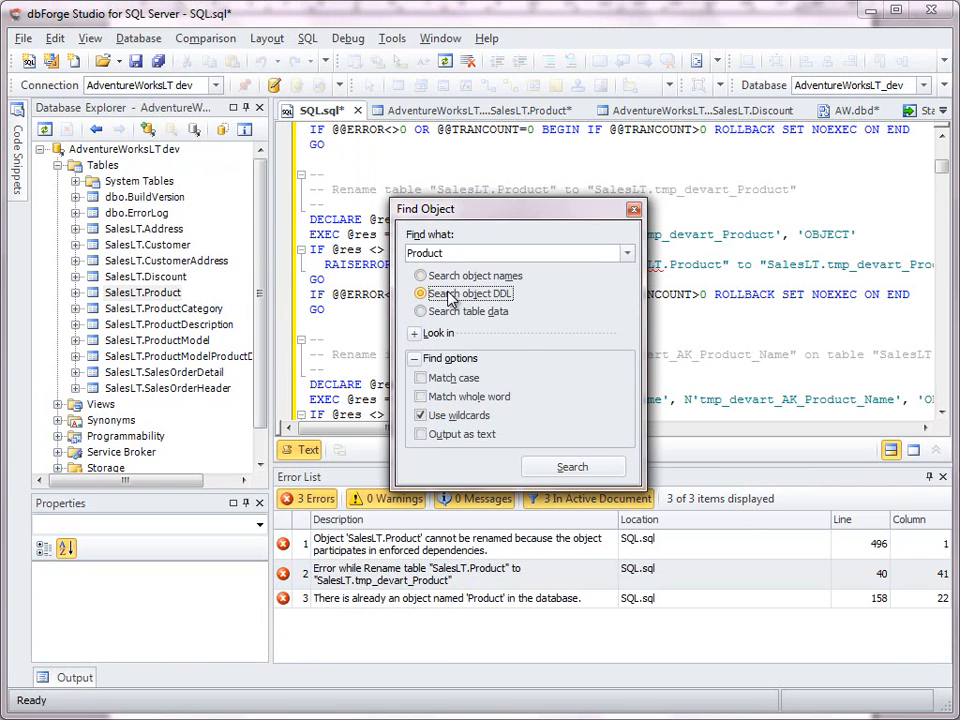
{"action": "left_click", "coordinate": [572, 468]}
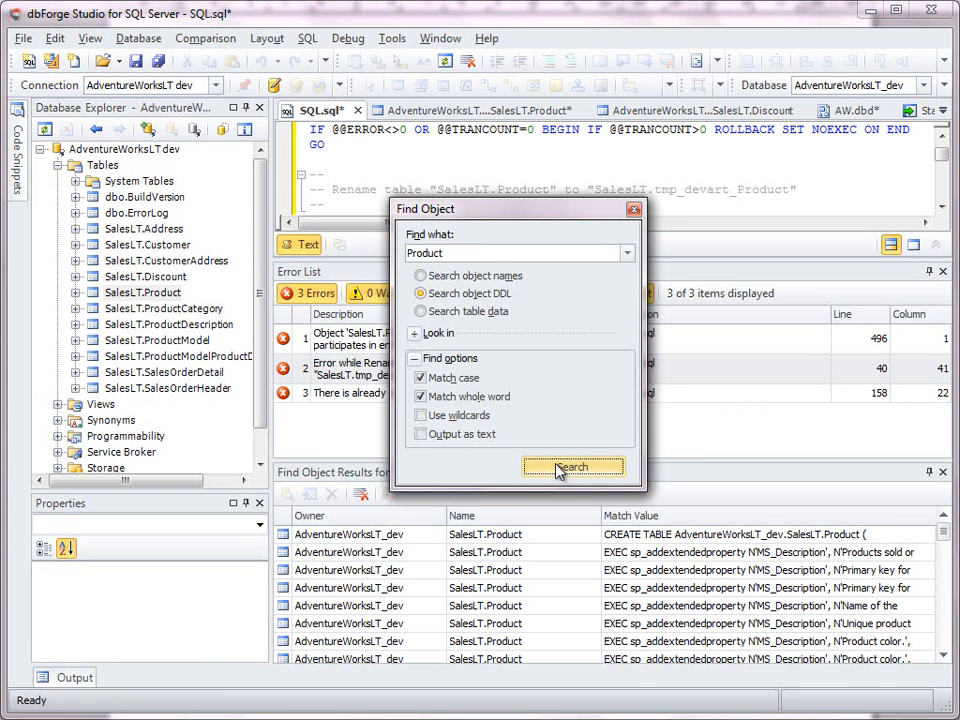
{"action": "left_click", "coordinate": [572, 468]}
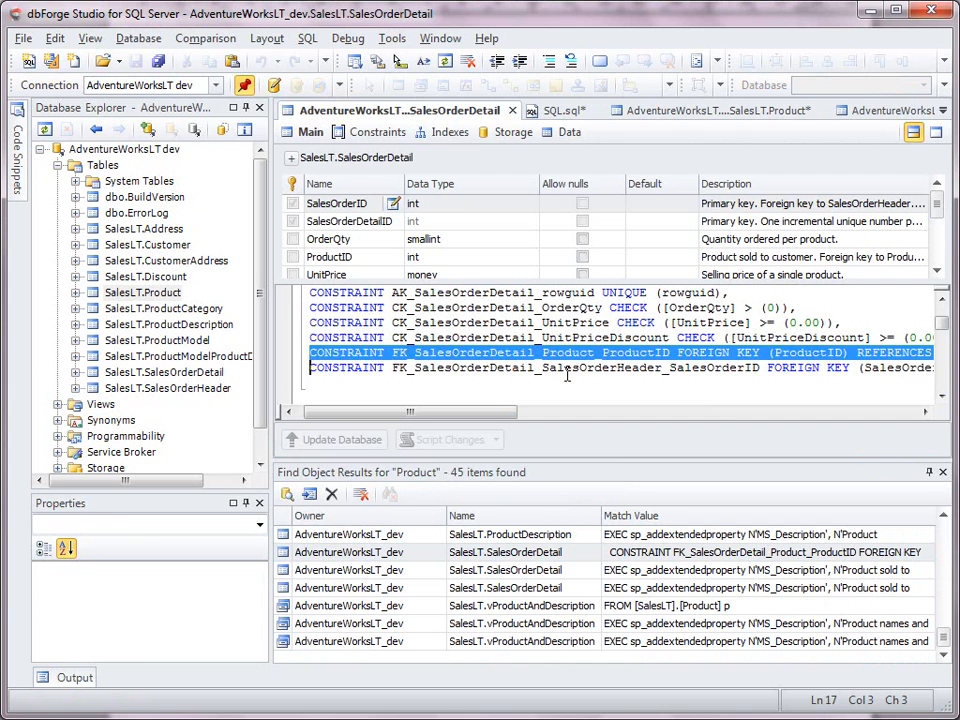
- Remove WITH SCHEMABINDING from the vProductAndDescription view found in the search results
{"action": "left_click", "coordinate": [312, 132]}
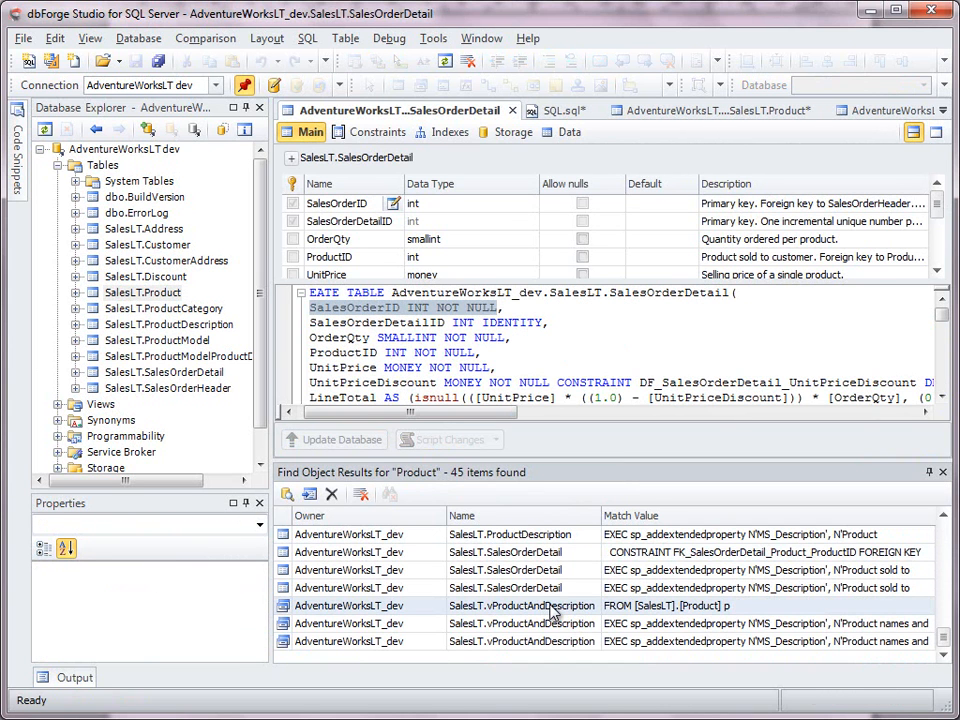
{"action": "double_click", "coordinate": [520, 604]}
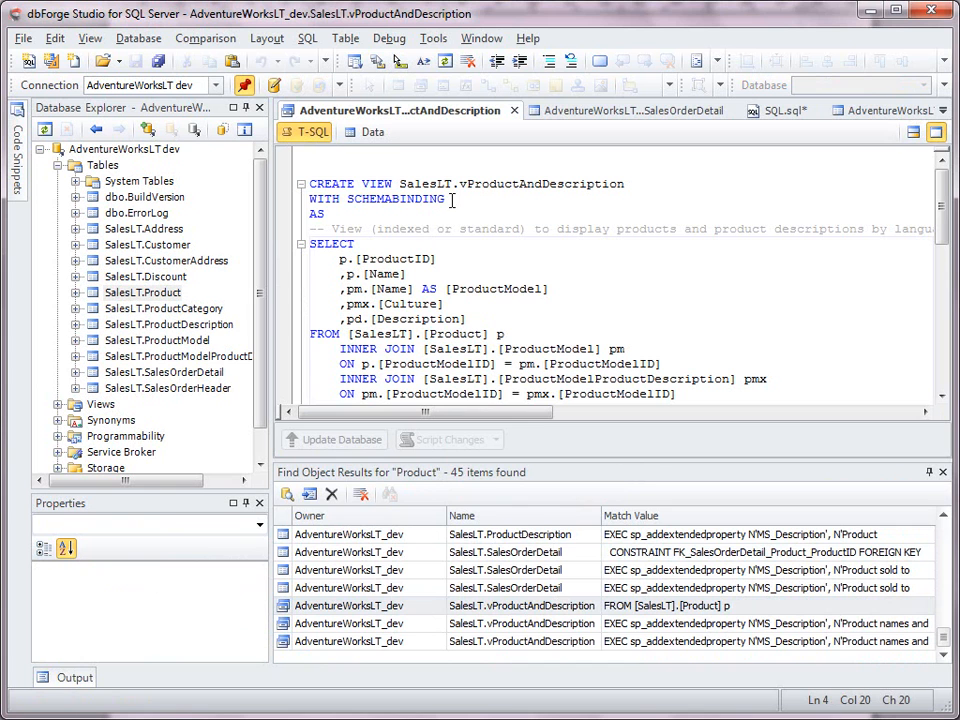
{"action": "left_click", "coordinate": [310, 200]}
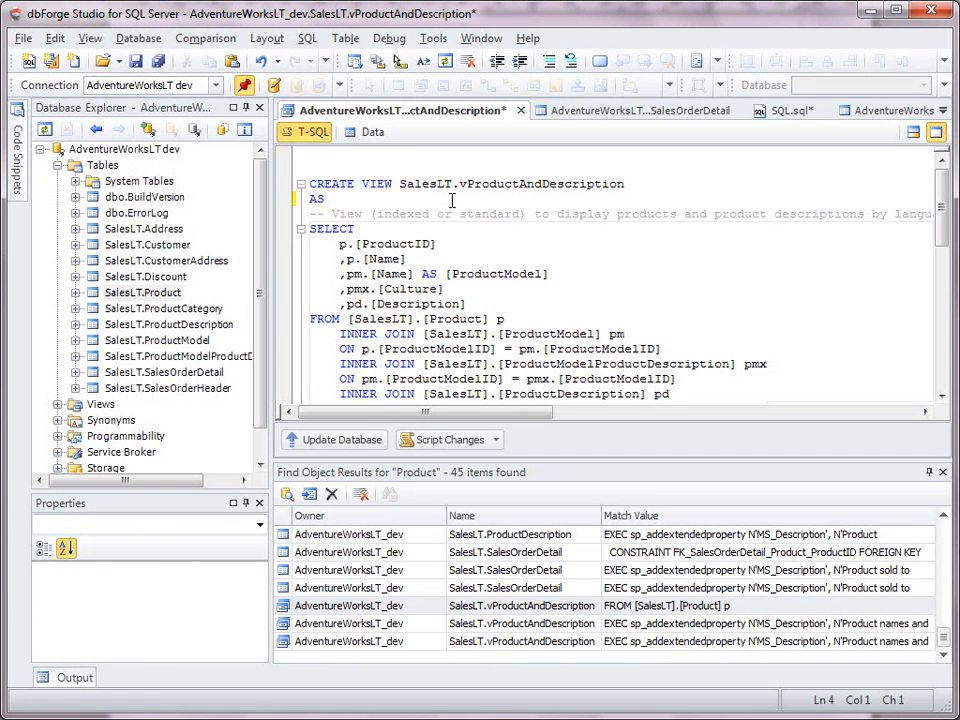
{"action": "scroll", "scroll_direction": "down", "scroll_amount": 3}
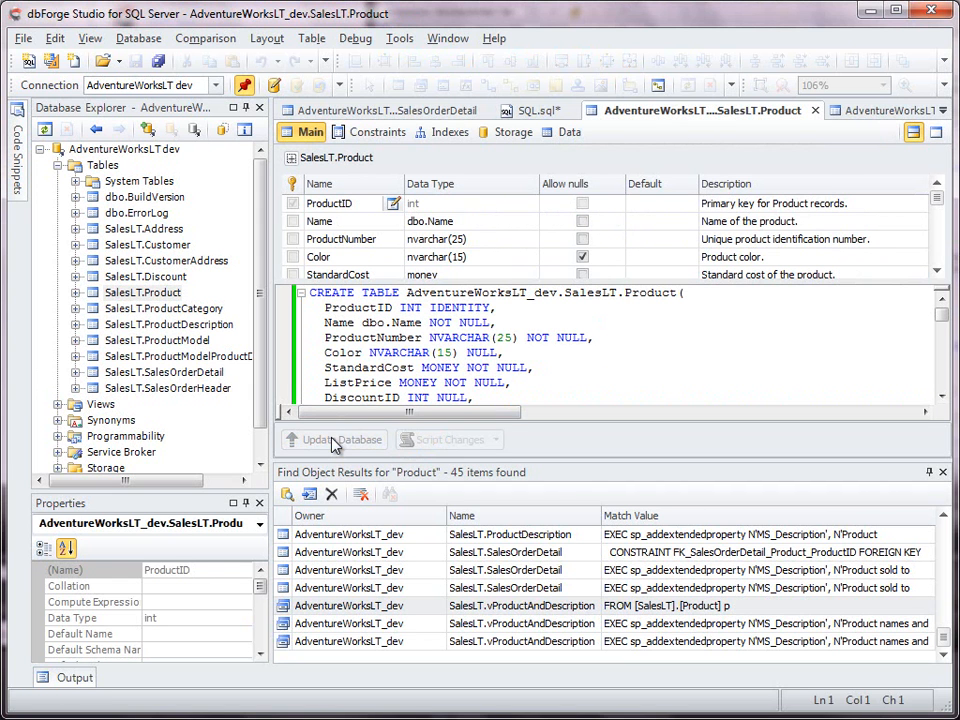
- View the Product rows with the new DiscountID column, then switch to the AW.dbd diagram
{"action": "left_click", "coordinate": [572, 132]}
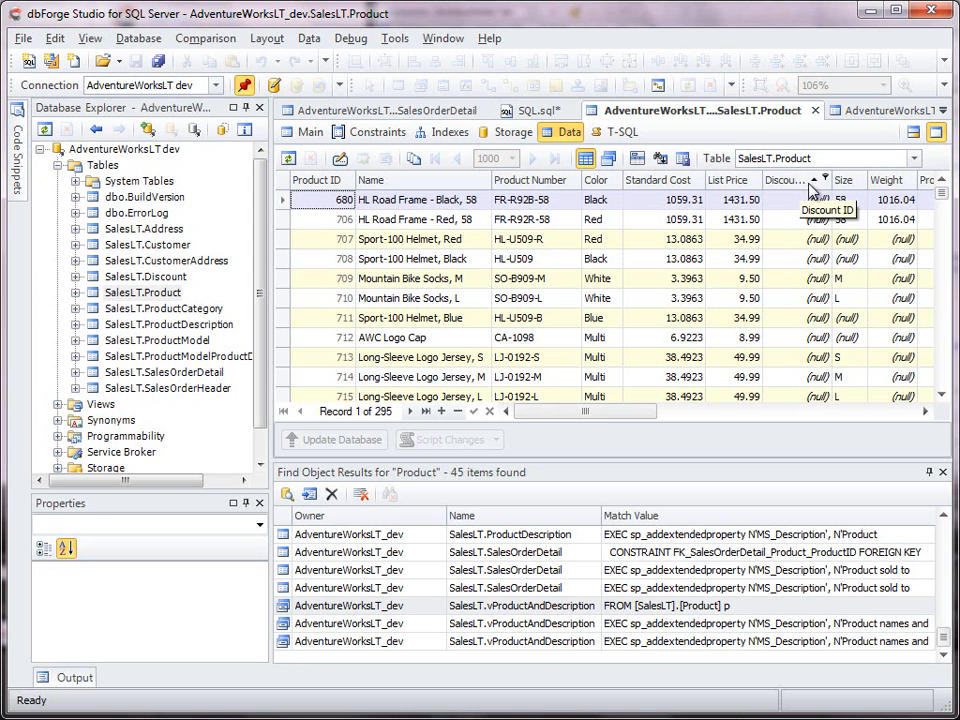
{"action": "mouse_move", "coordinate": [810, 190]}
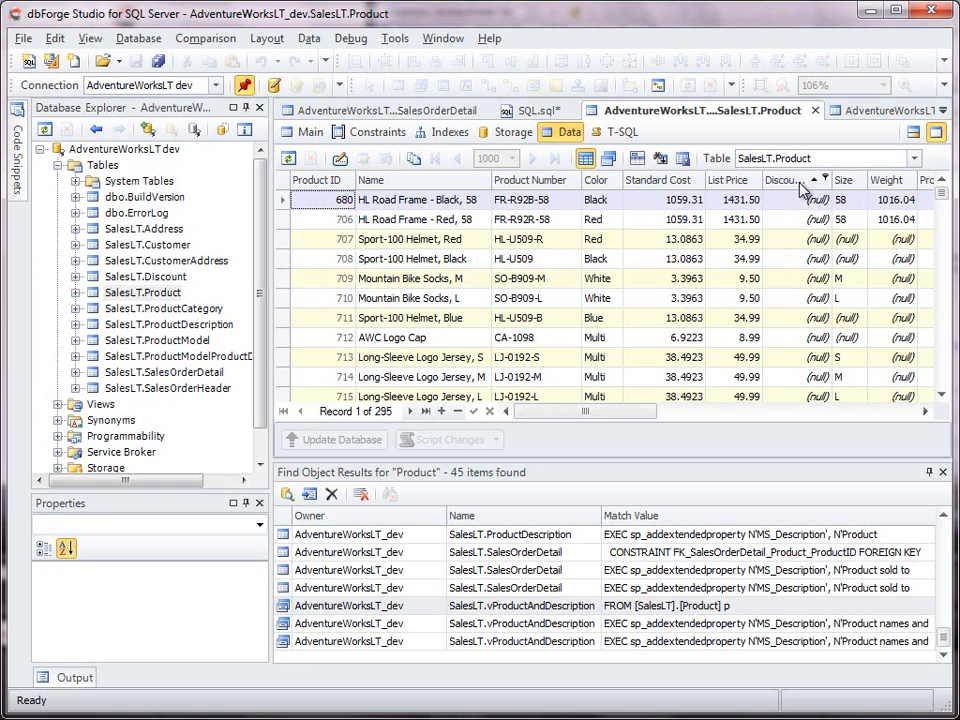
{"action": "left_click", "coordinate": [940, 110]}
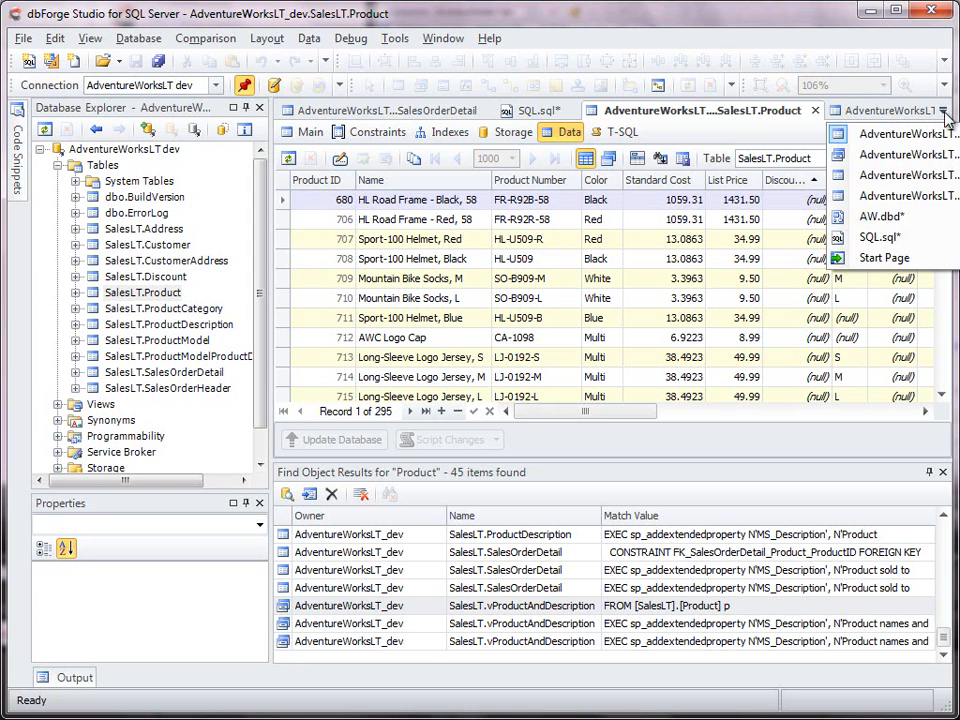
{"action": "left_click", "coordinate": [880, 216]}
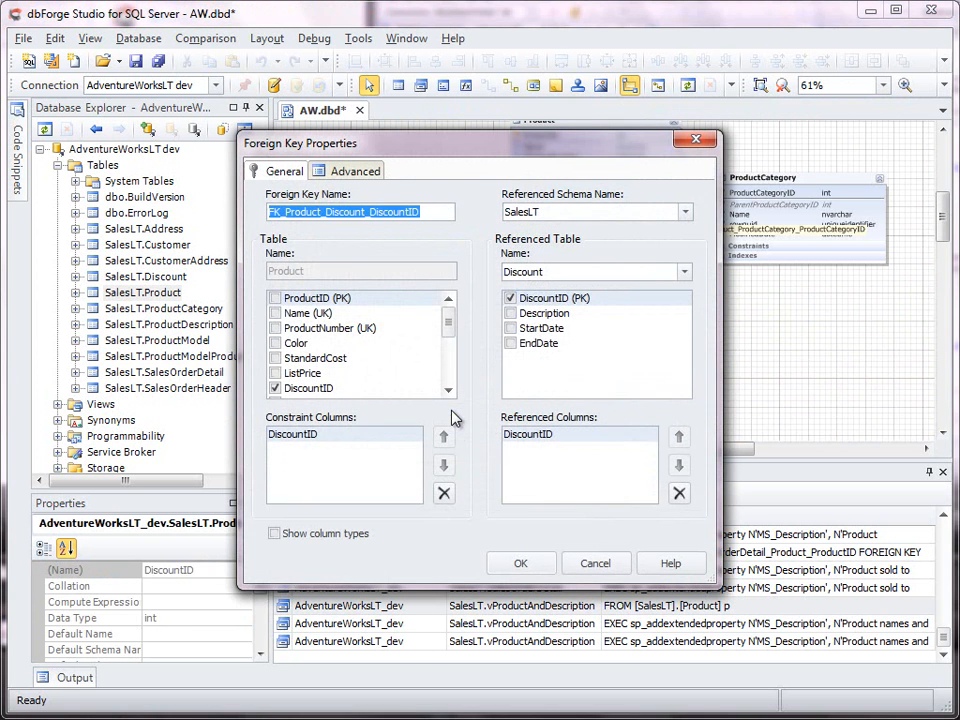
- Confirm foreign key FK_Product_Discount_DiscountID from Product.DiscountID to Discount.DiscountID
{"action": "left_click", "coordinate": [354, 170]}
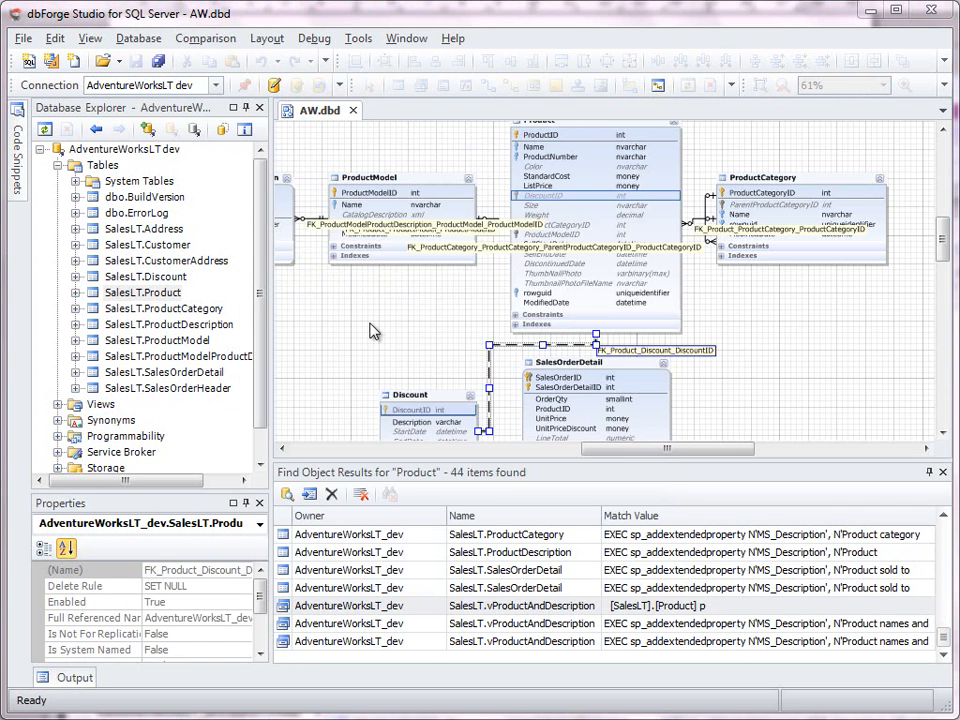
- Run a new schema comparison with the AdventureWorksLT_dev snapshot as source against the live database
{"action": "left_click", "coordinate": [204, 38]}
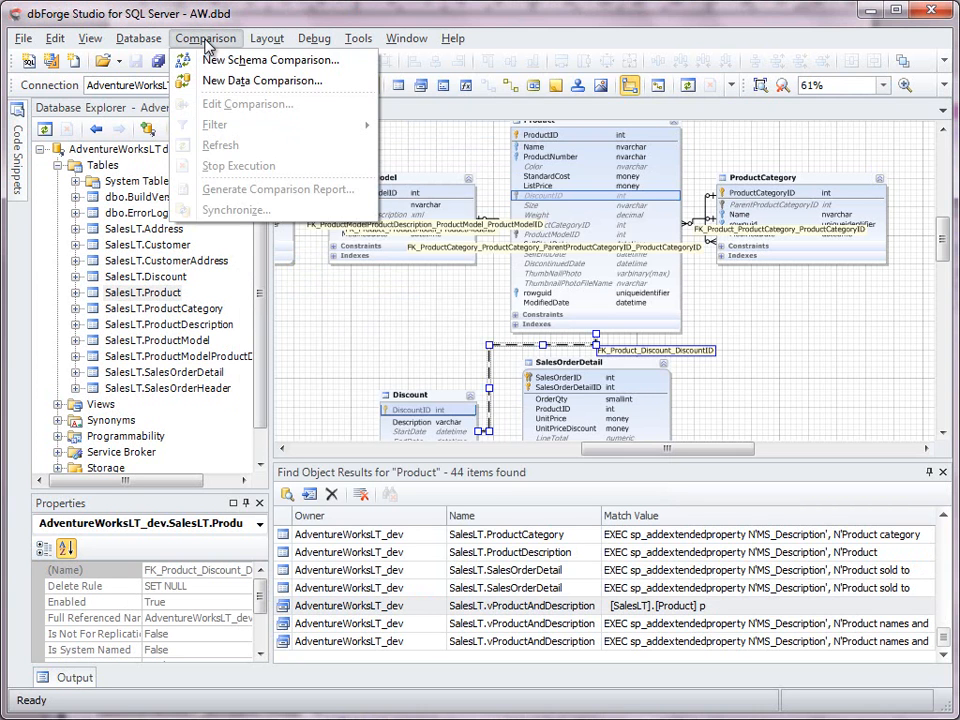
{"action": "left_click", "coordinate": [270, 60]}
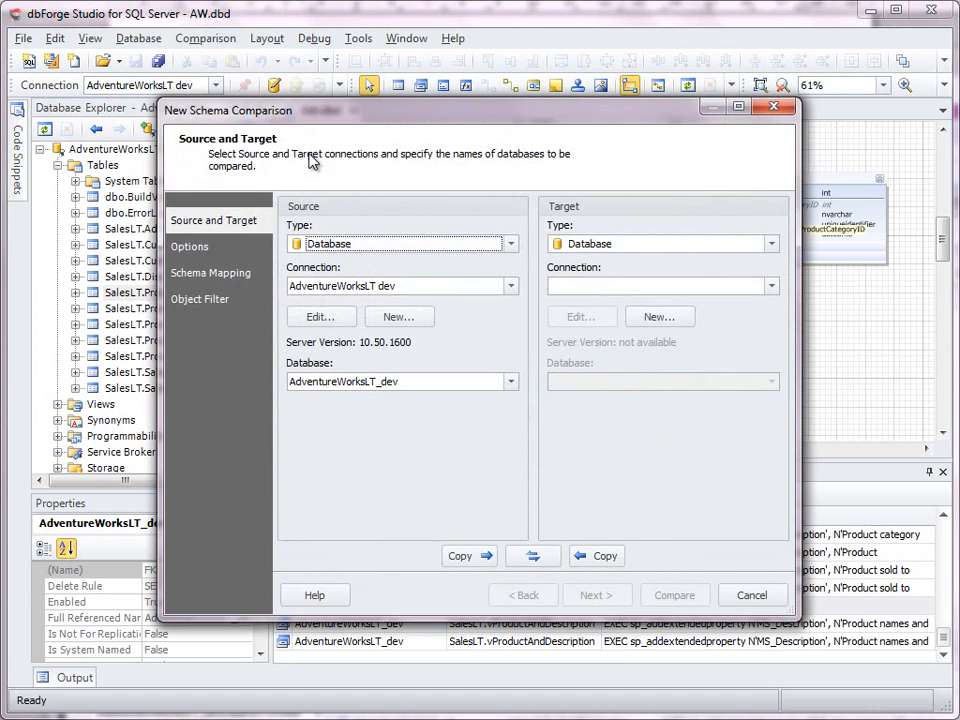
{"action": "left_click", "coordinate": [510, 244]}
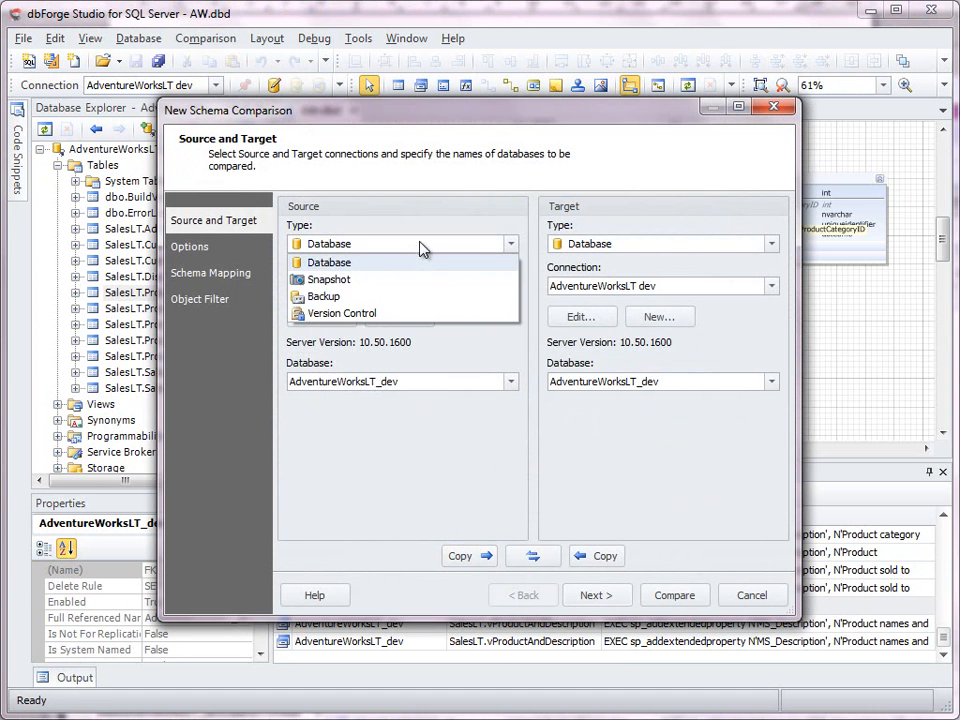
{"action": "left_click", "coordinate": [330, 262]}
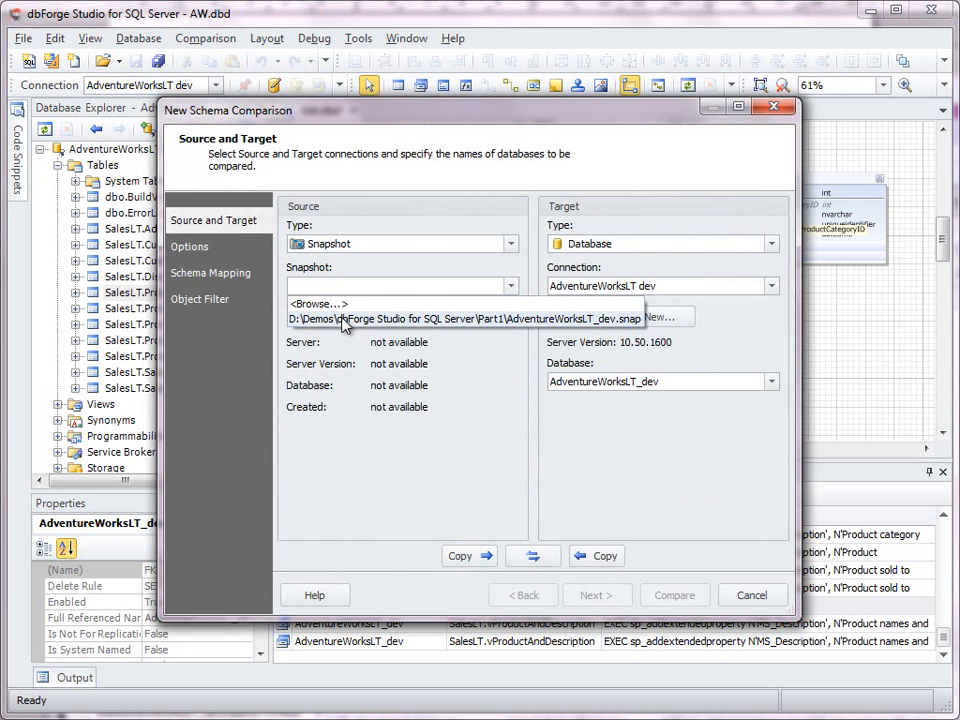
{"action": "left_click", "coordinate": [470, 318]}
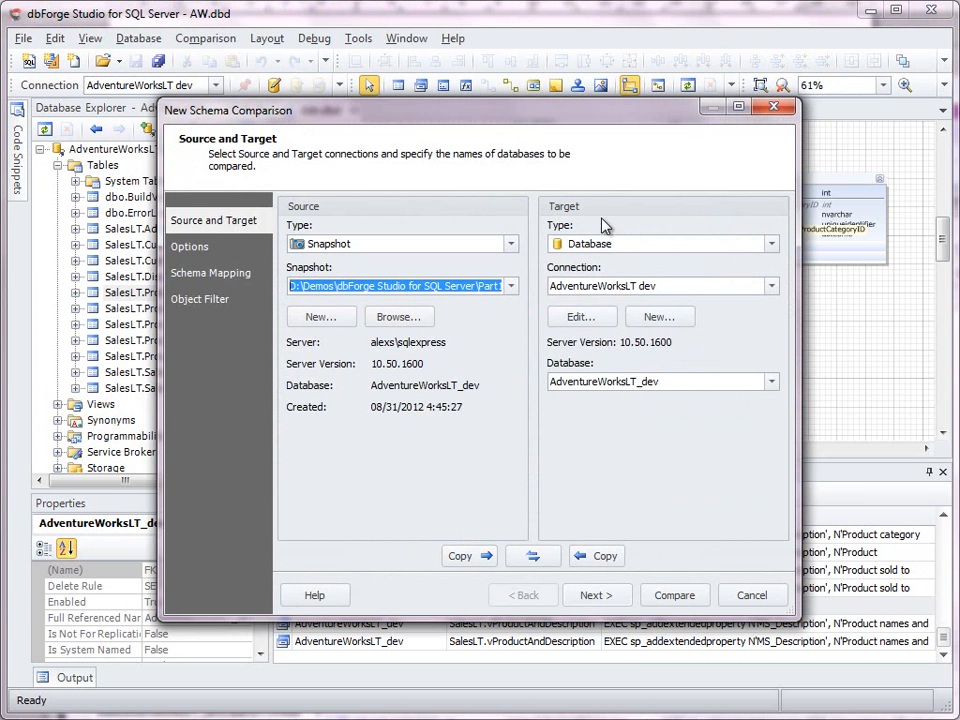
{"action": "left_click", "coordinate": [674, 596]}
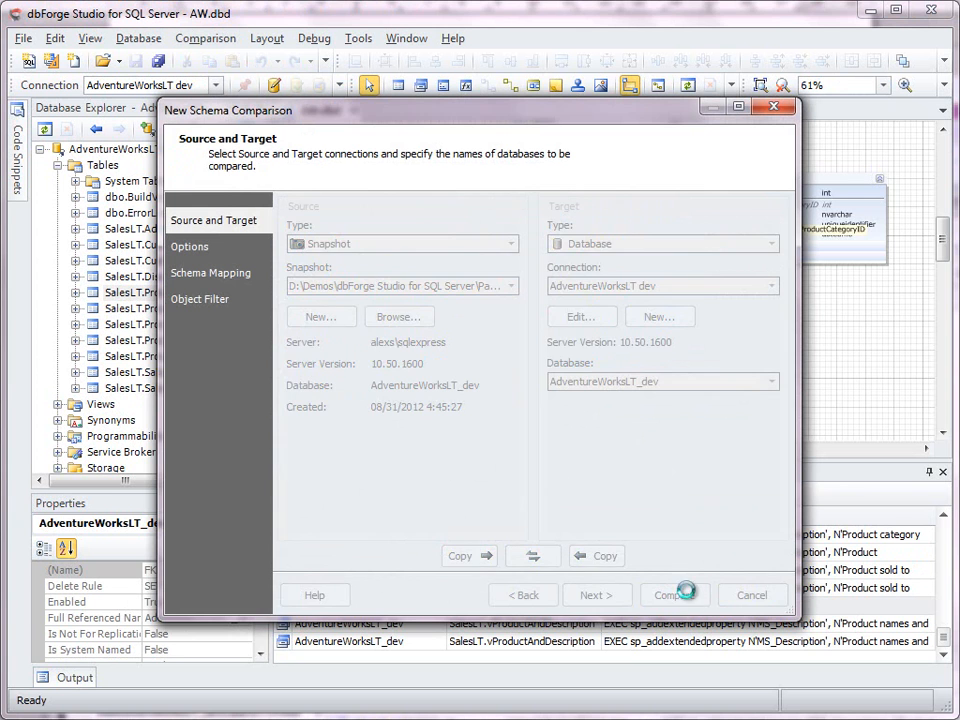
{"action": "left_click", "coordinate": [674, 594]}
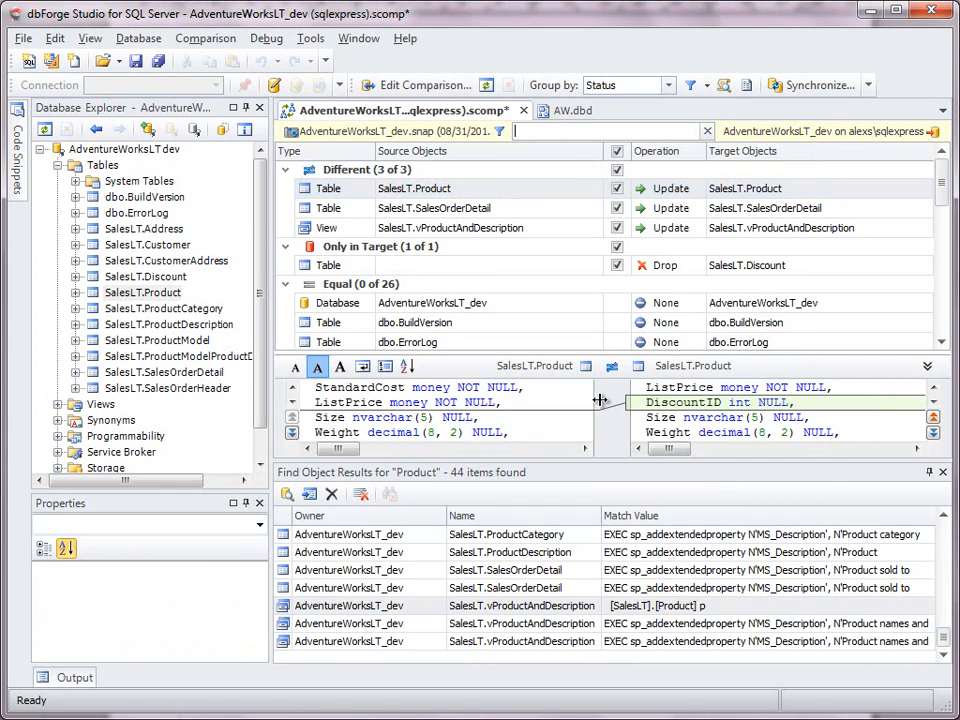
{"action": "mouse_move", "coordinate": [950, 490]}
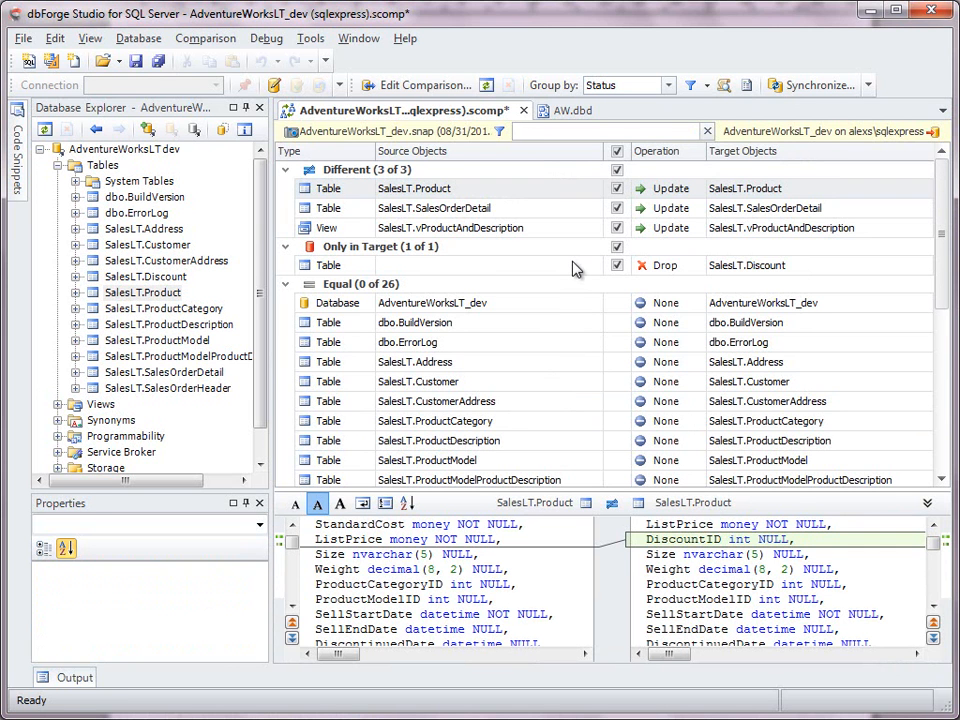
{"action": "mouse_move", "coordinate": [600, 220]}
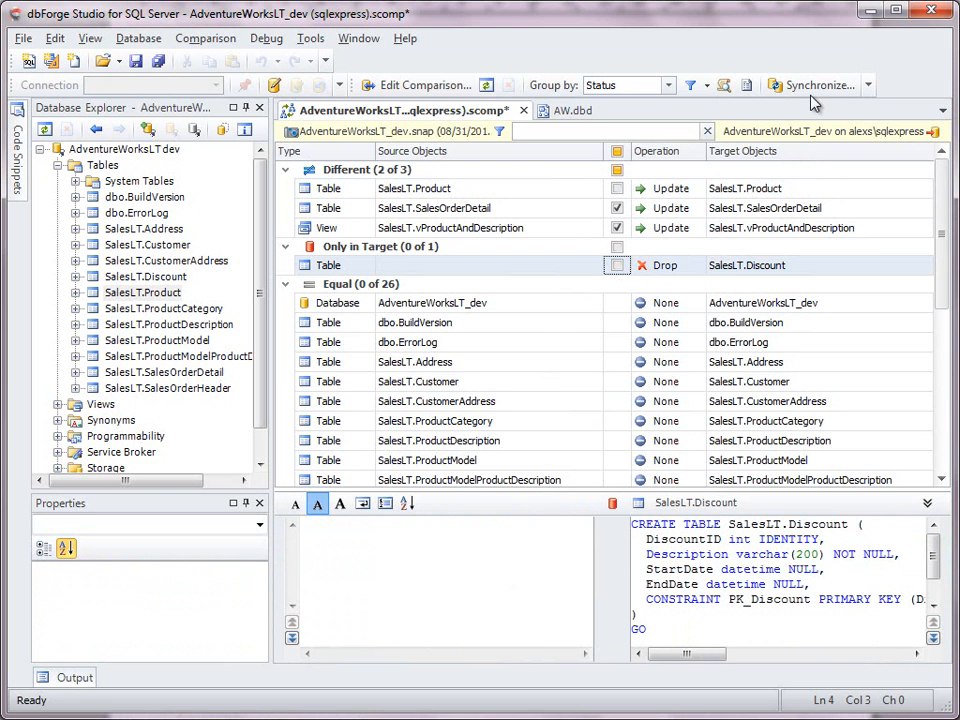
- Start the Schema Synchronization Wizard from the comparison results
{"action": "left_click", "coordinate": [816, 84]}
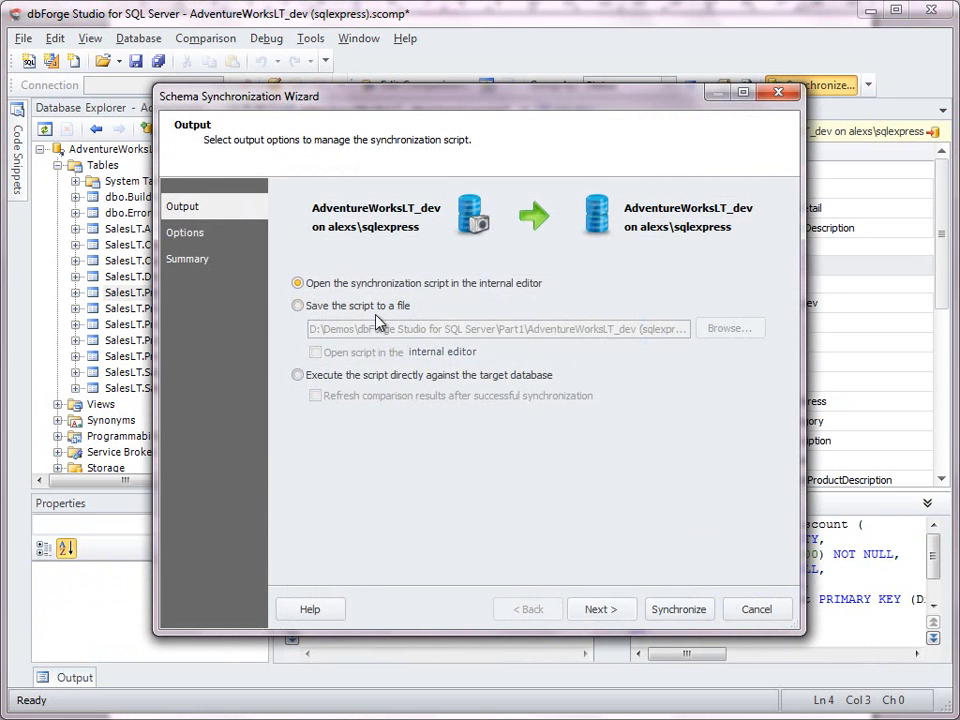
- Execute the synchronization script directly against AdventureWorksLT_dev and complete it
{"action": "left_click", "coordinate": [296, 374]}
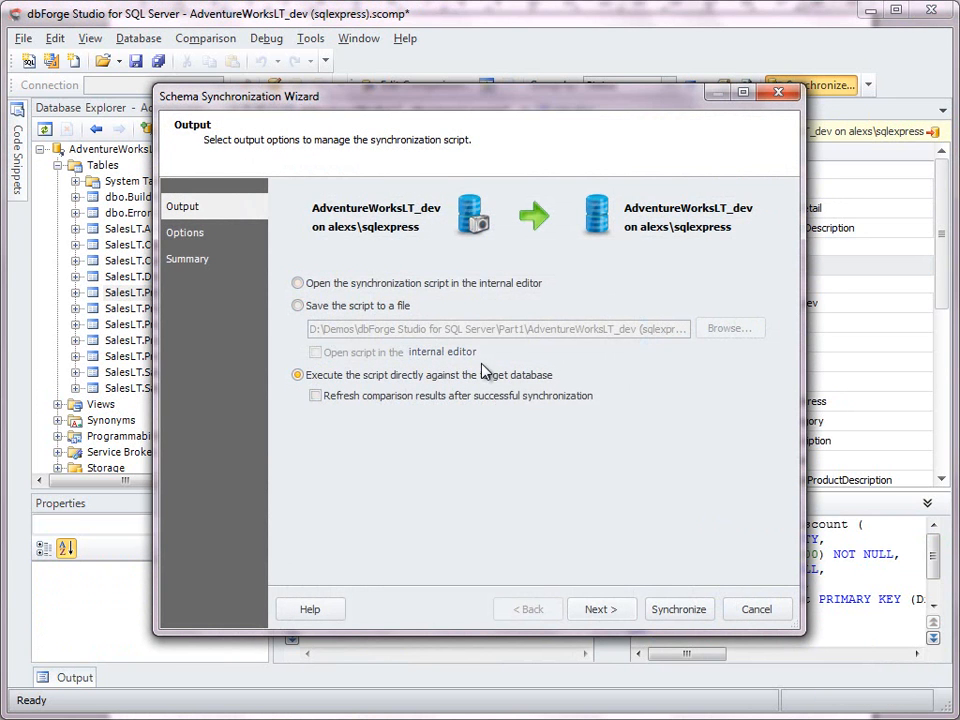
{"action": "left_click", "coordinate": [600, 608]}
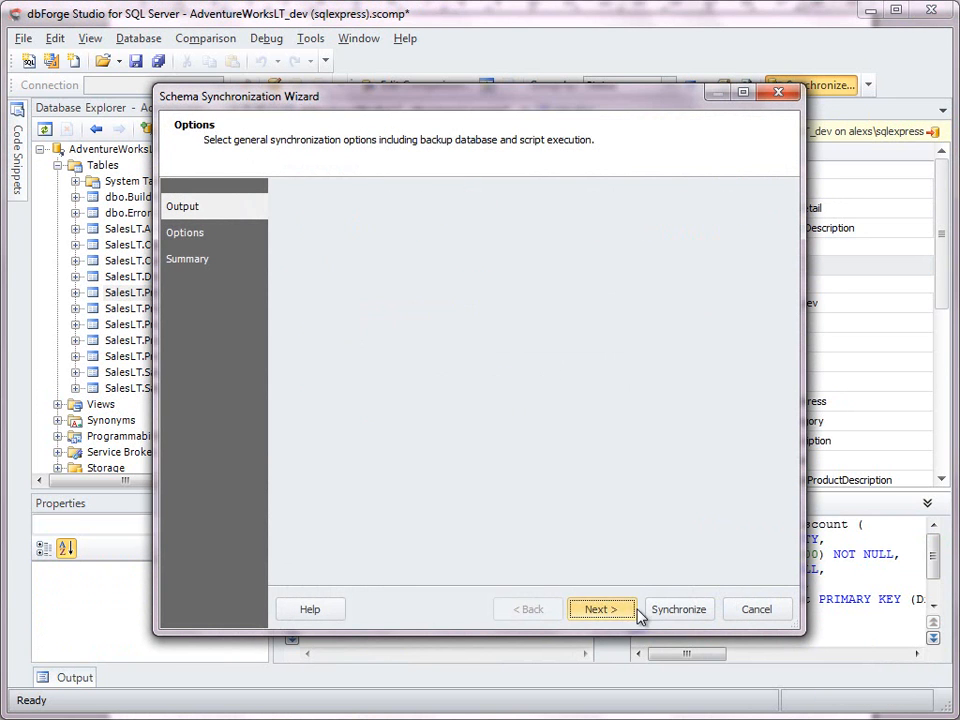
{"action": "left_click", "coordinate": [600, 608]}
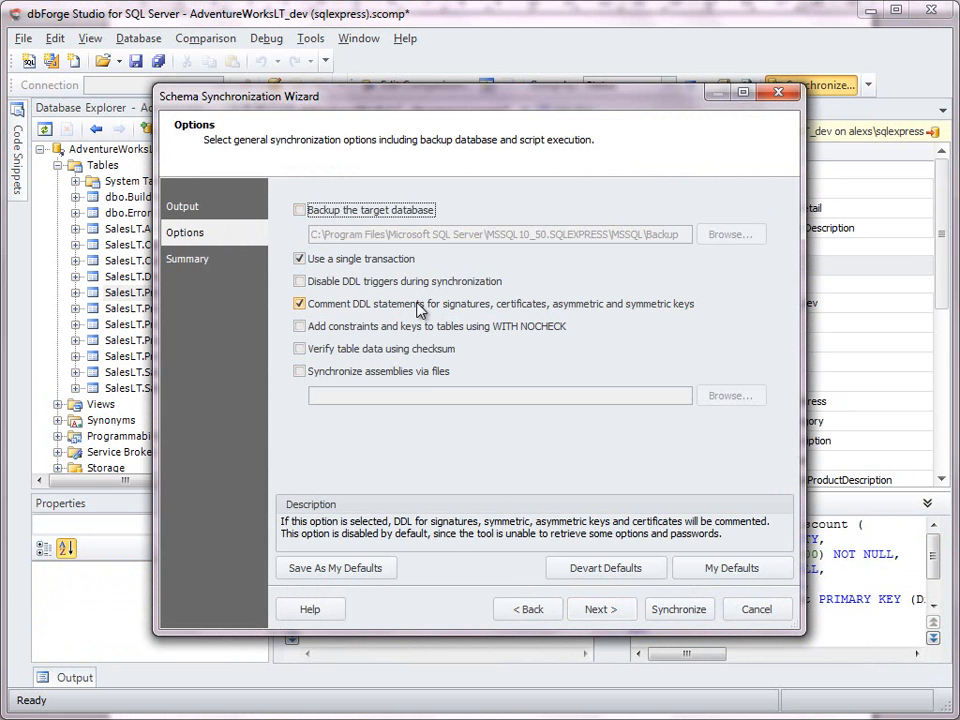
{"action": "left_click", "coordinate": [680, 608]}
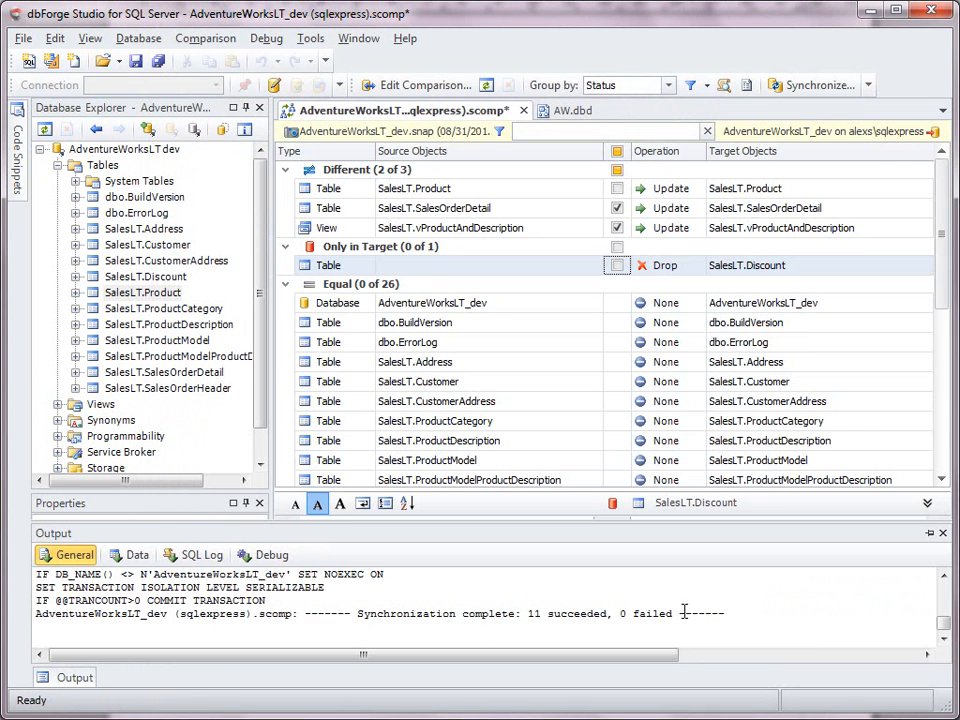